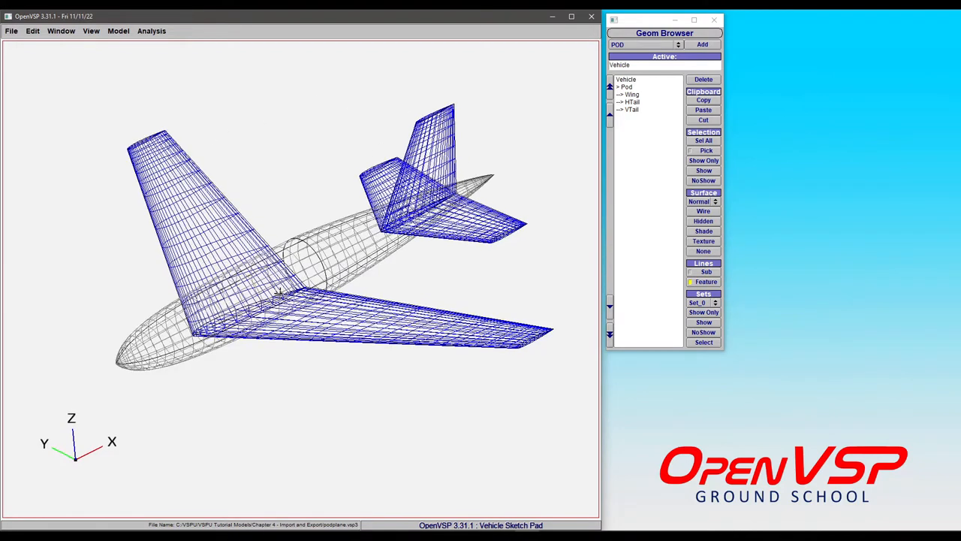
Orbit the wireframe podplane slightly for a new view from above.
left_click_drag(278, 290, 184, 323)
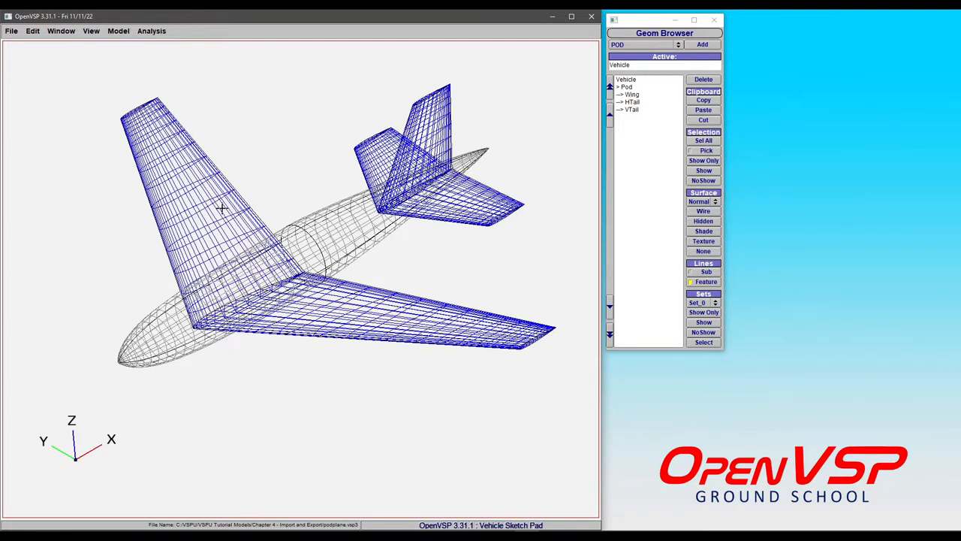
mouse_move(333, 227)
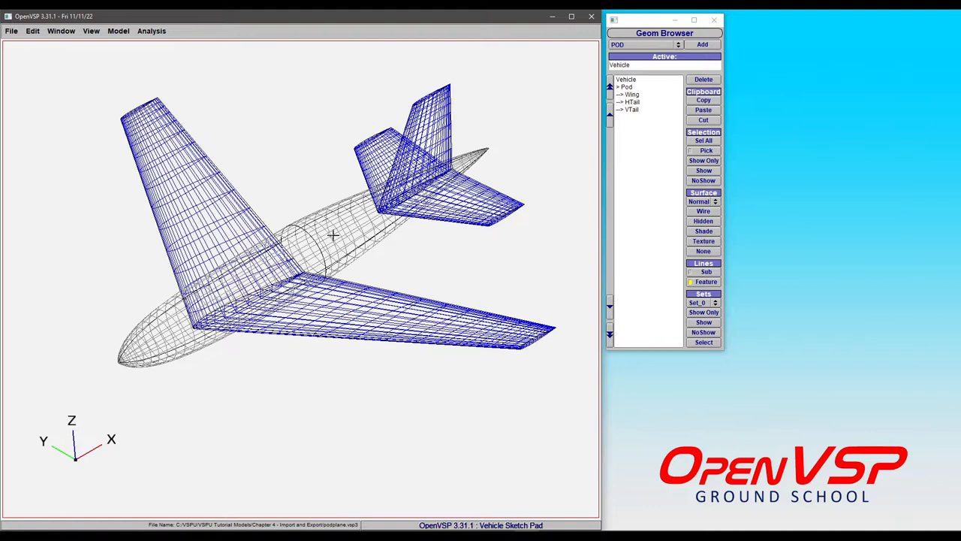
mouse_move(252, 266)
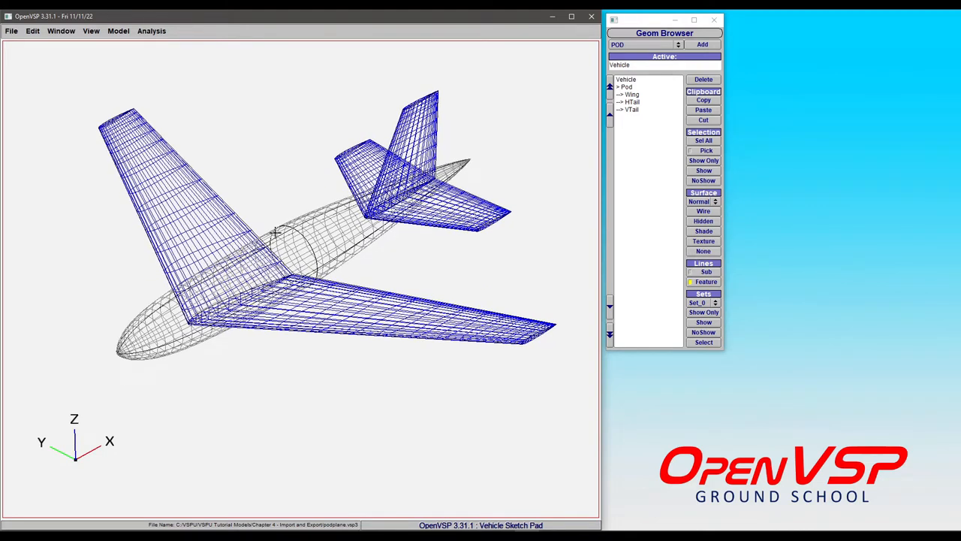
Orbit the podplane to a near-level side view, then back to a closer top-rear view.
left_click(626, 87)
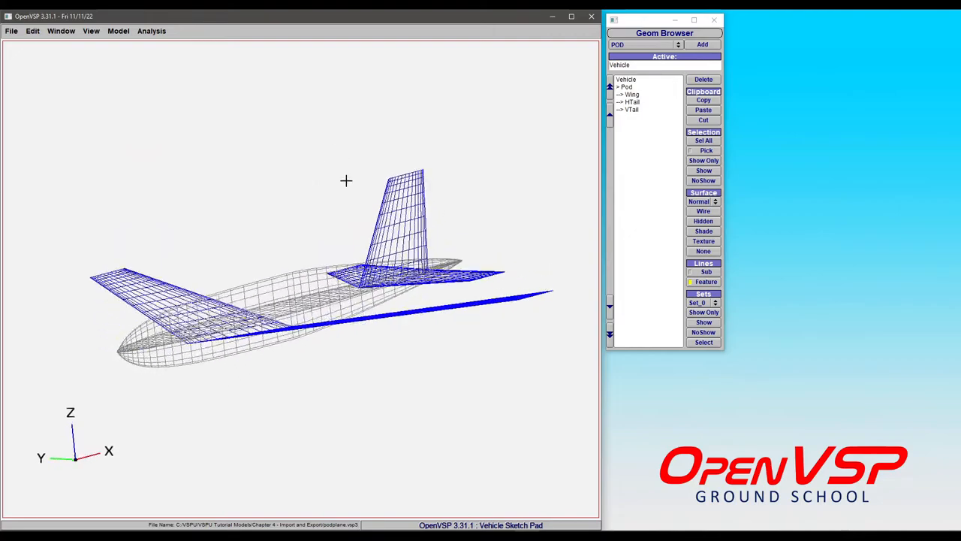
left_click_drag(346, 180, 319, 293)
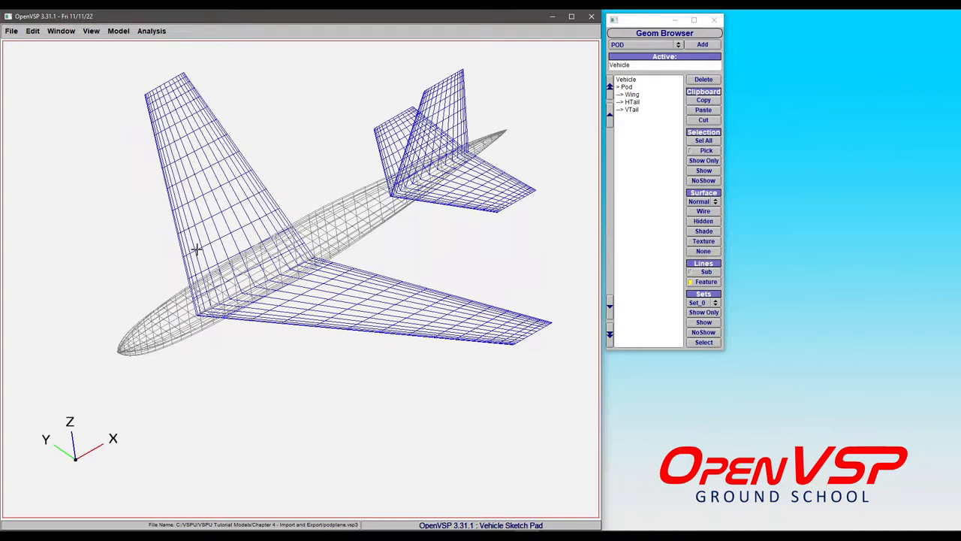
mouse_move(189, 192)
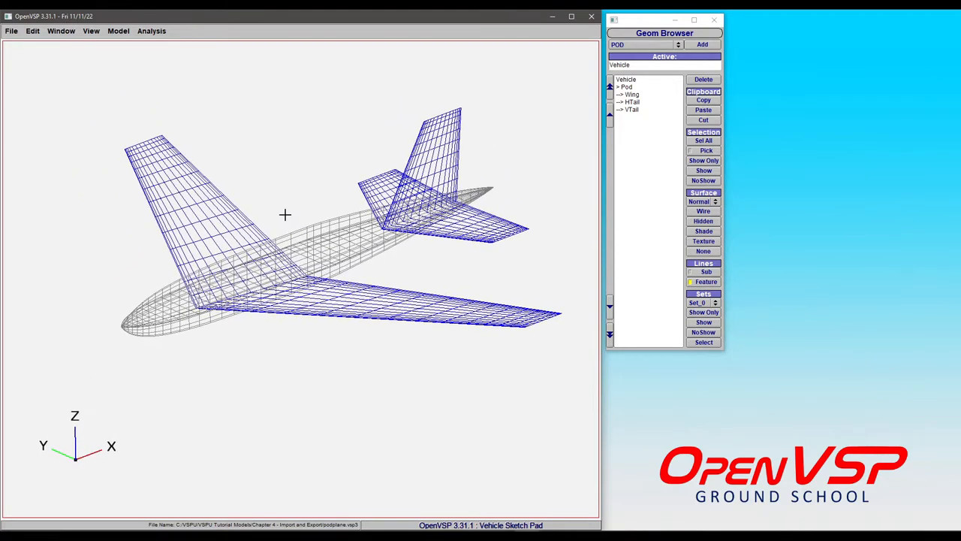
mouse_move(183, 209)
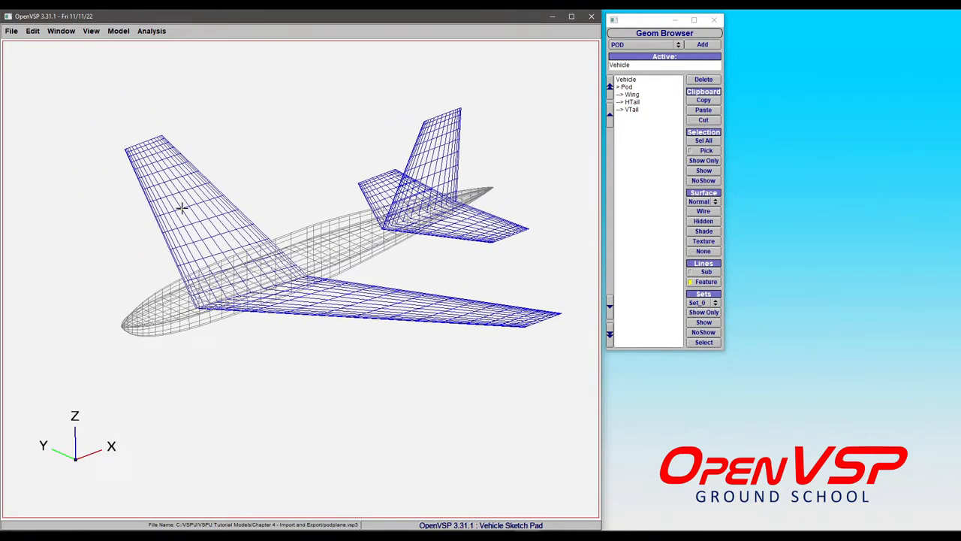
mouse_move(209, 269)
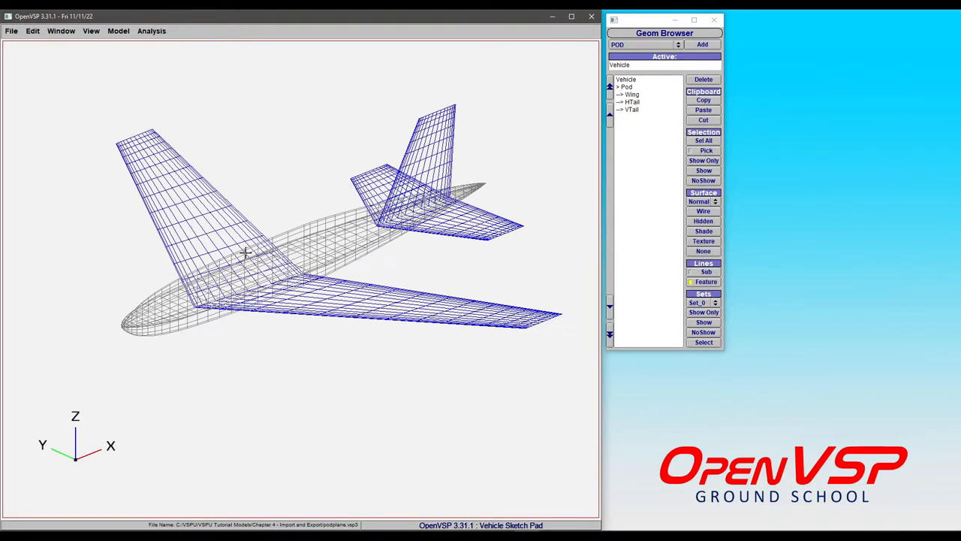
mouse_move(213, 227)
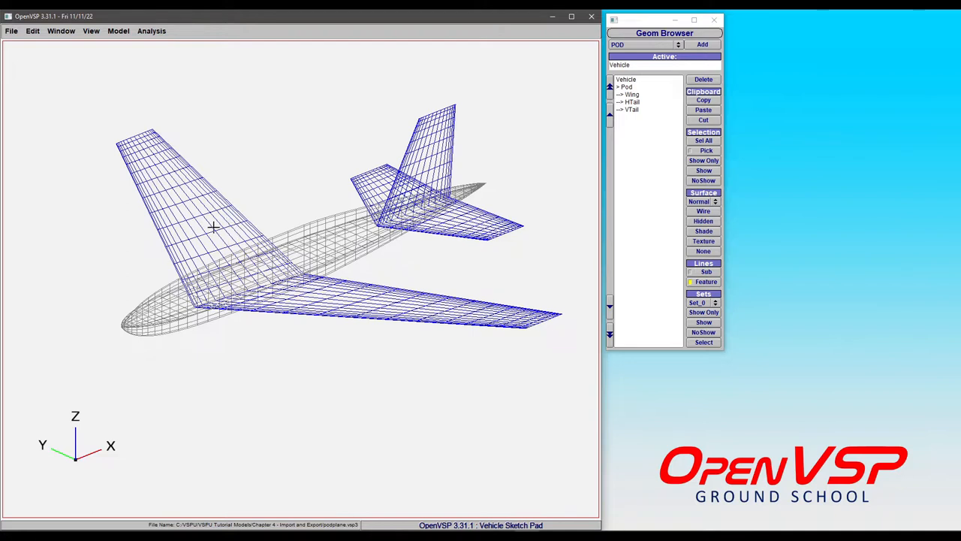
mouse_move(264, 281)
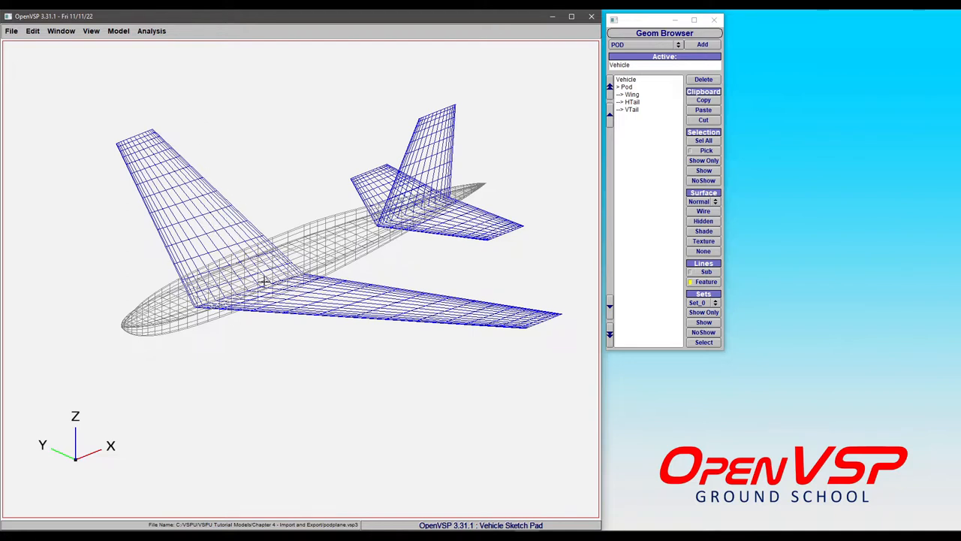
mouse_move(269, 274)
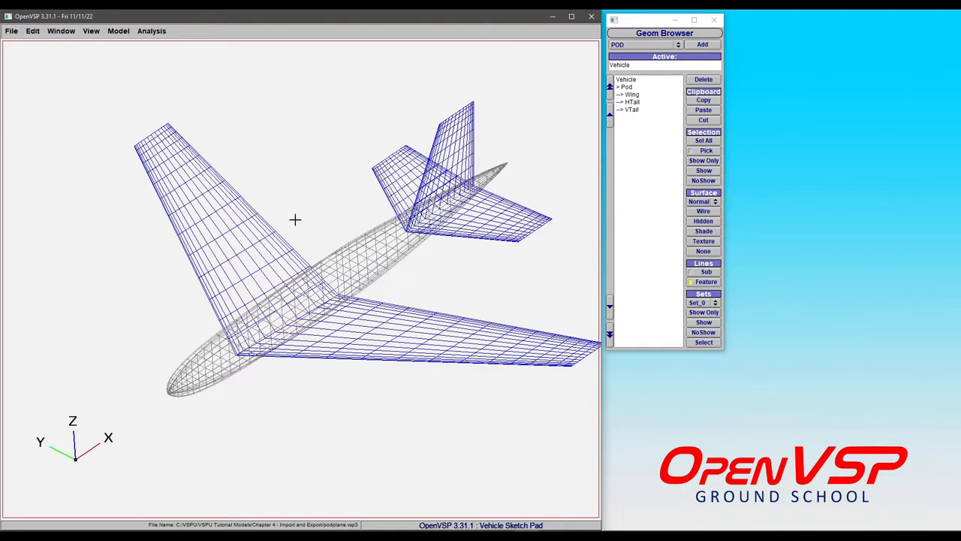
mouse_move(344, 321)
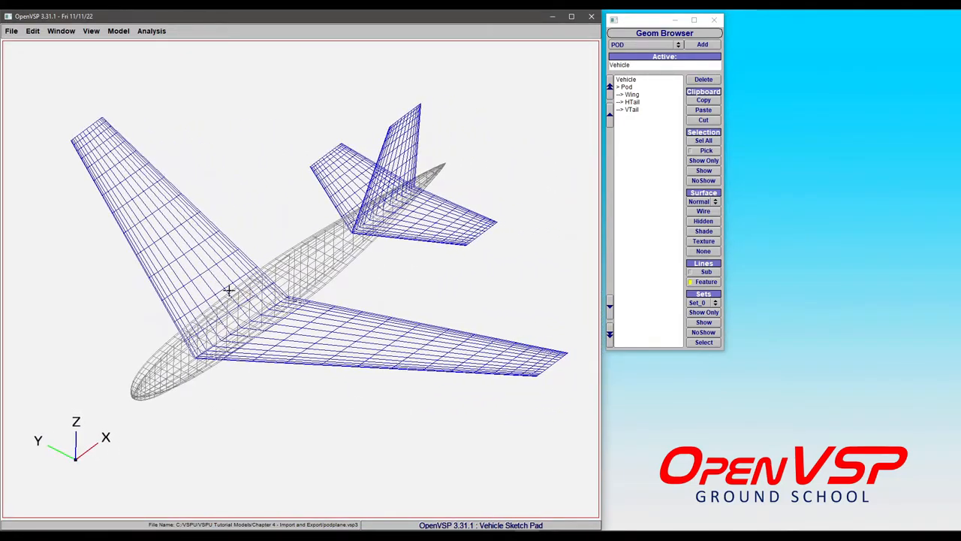
mouse_move(169, 215)
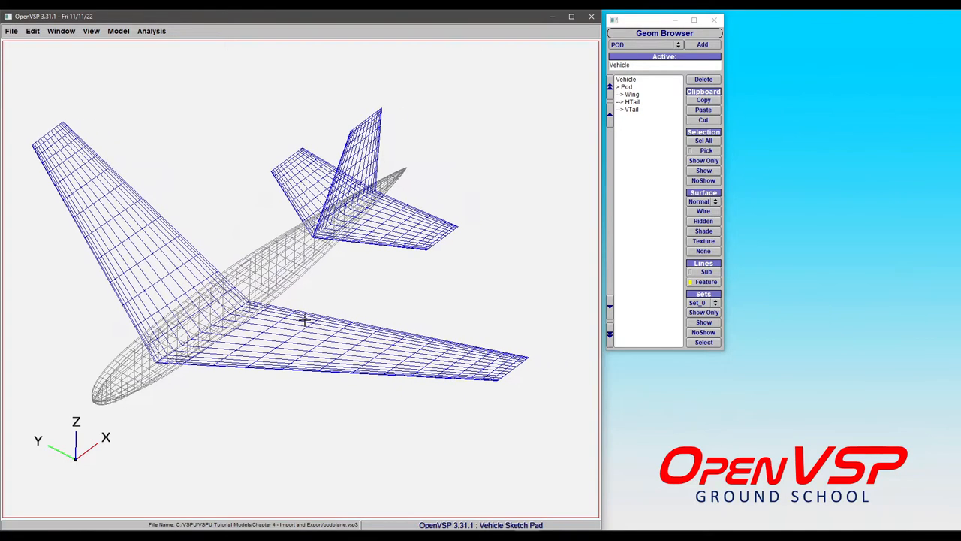
mouse_move(312, 343)
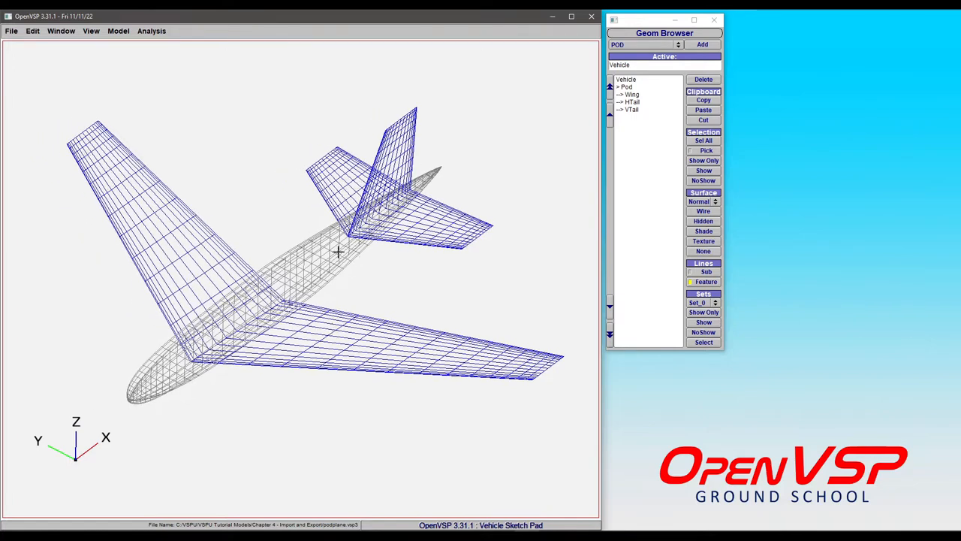
mouse_move(329, 248)
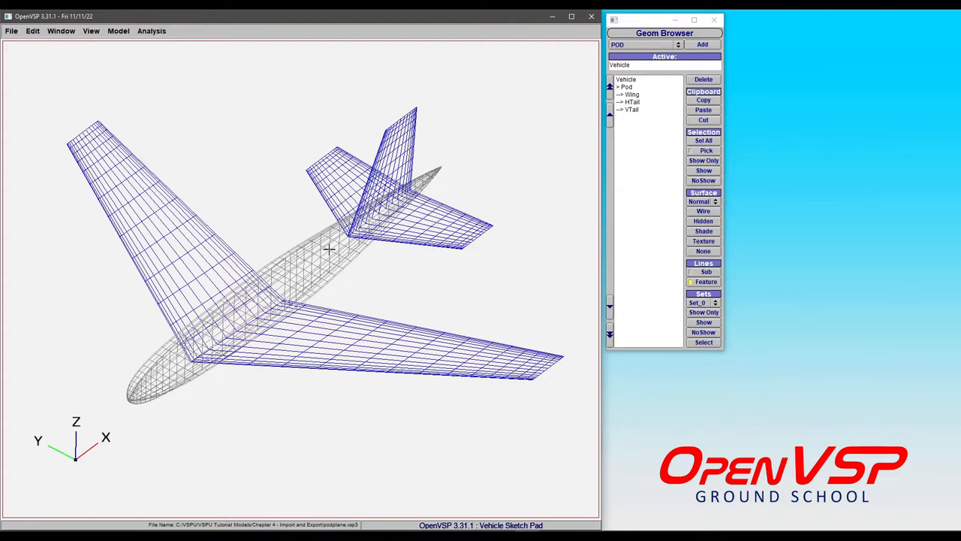
mouse_move(115, 208)
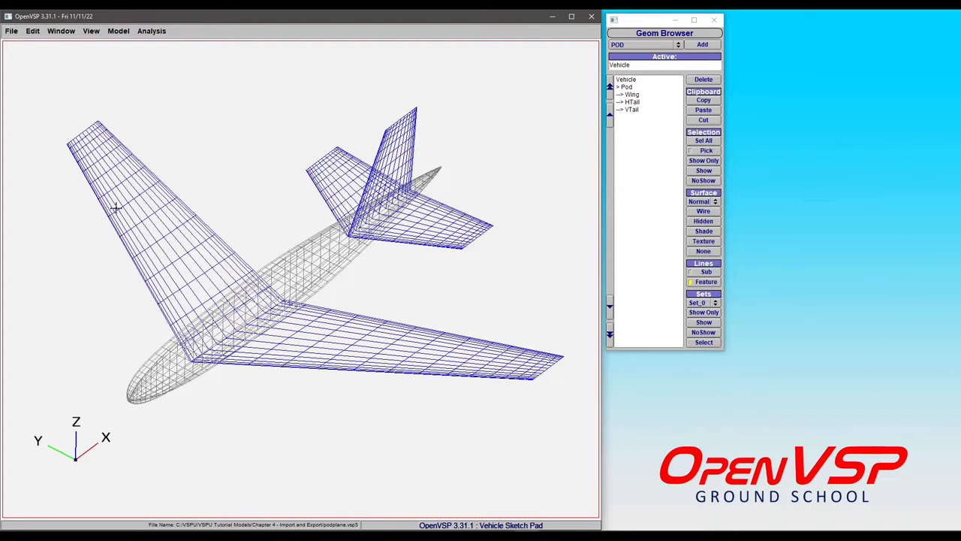
mouse_move(275, 296)
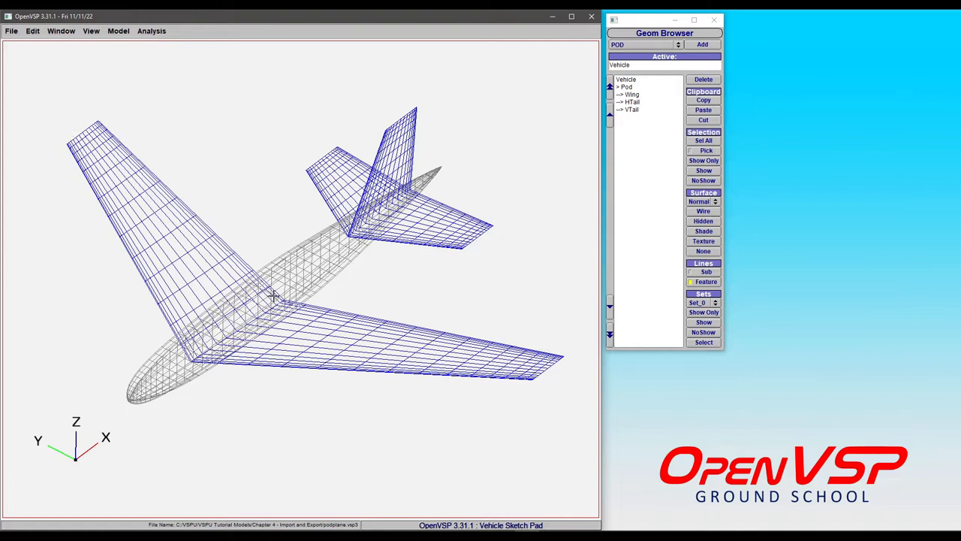
mouse_move(216, 285)
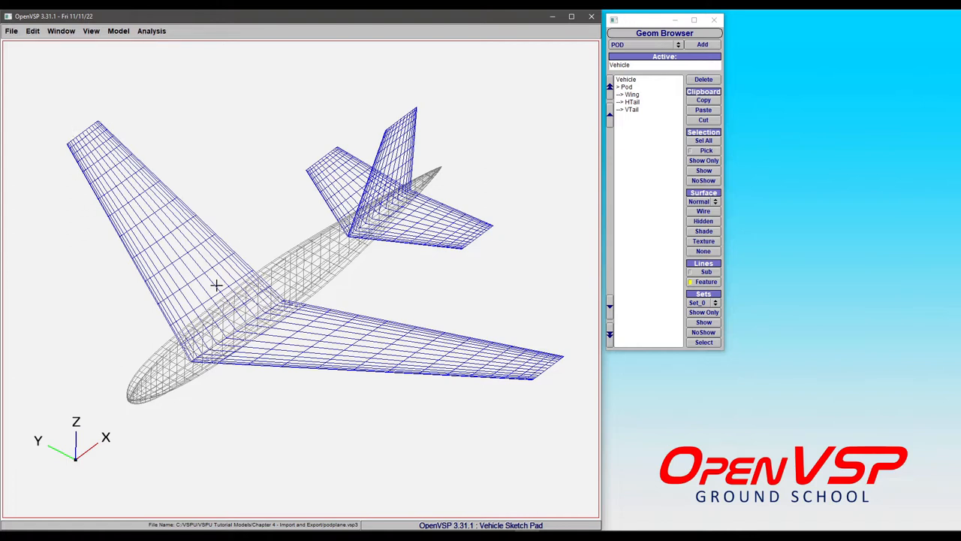
mouse_move(87, 154)
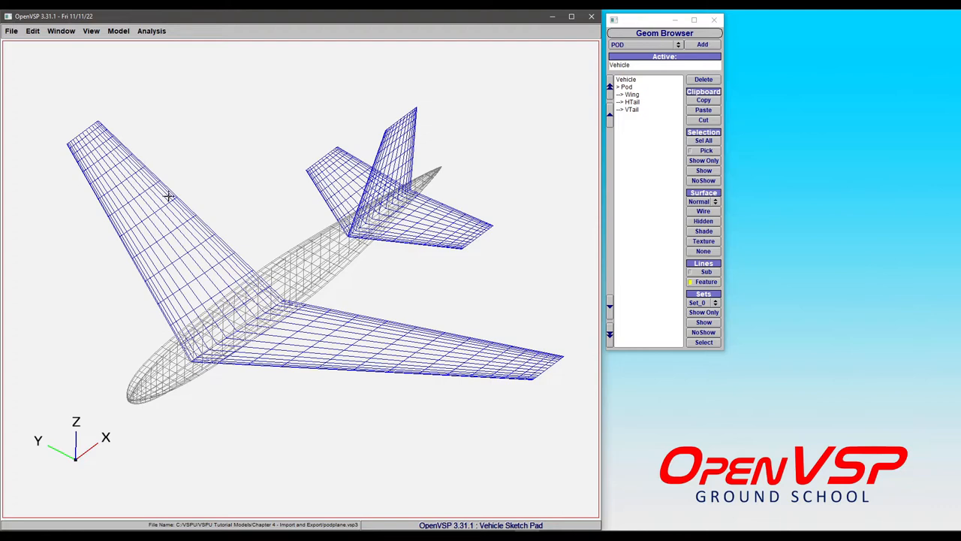
mouse_move(212, 325)
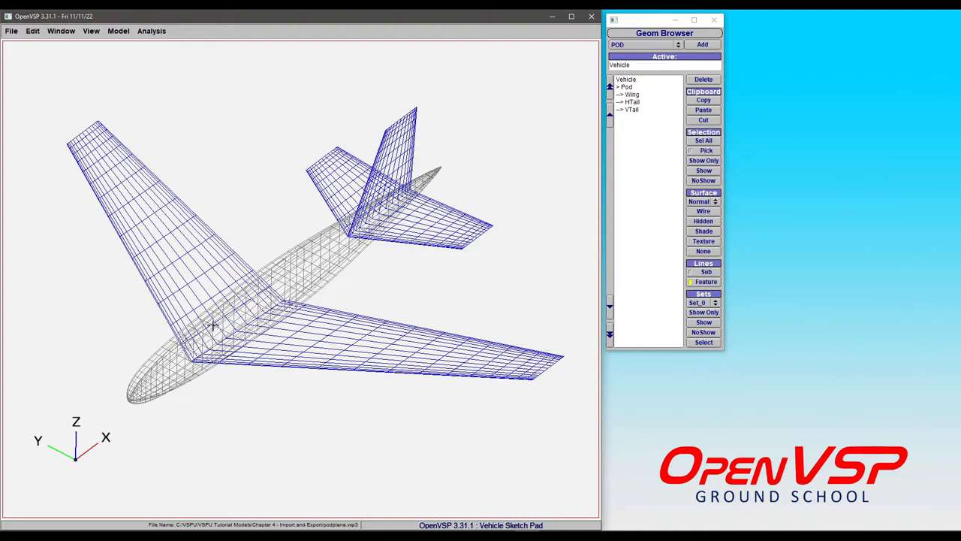
Orbit the podplane to a new angle, tilting to show the wing and tail surfaces.
left_click_drag(210, 323, 497, 347)
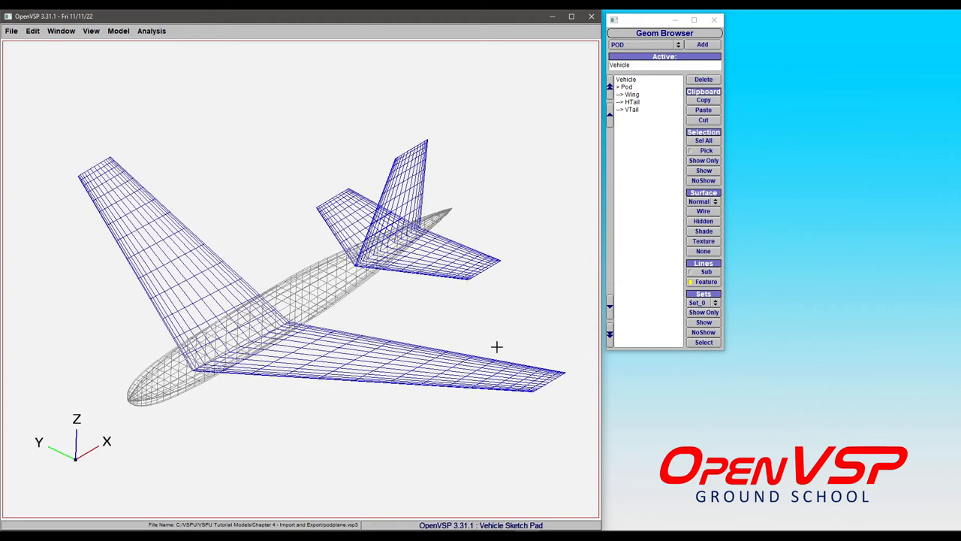
left_click_drag(496, 346, 147, 281)
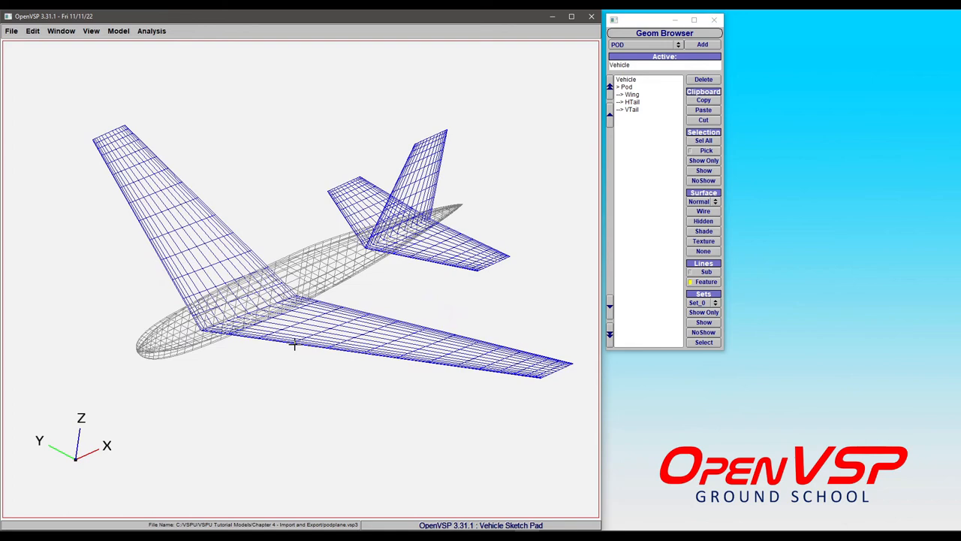
mouse_move(214, 248)
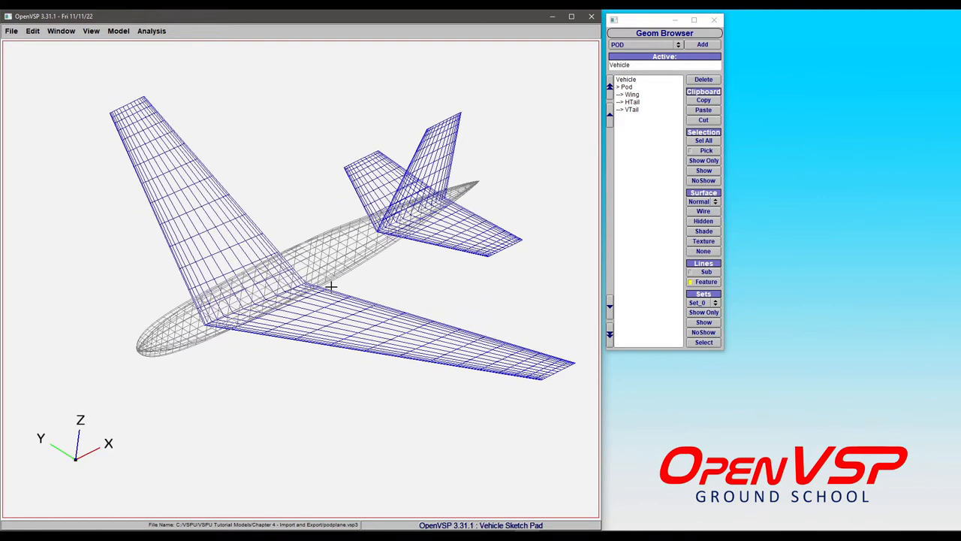
left_click_drag(330, 285, 360, 158)
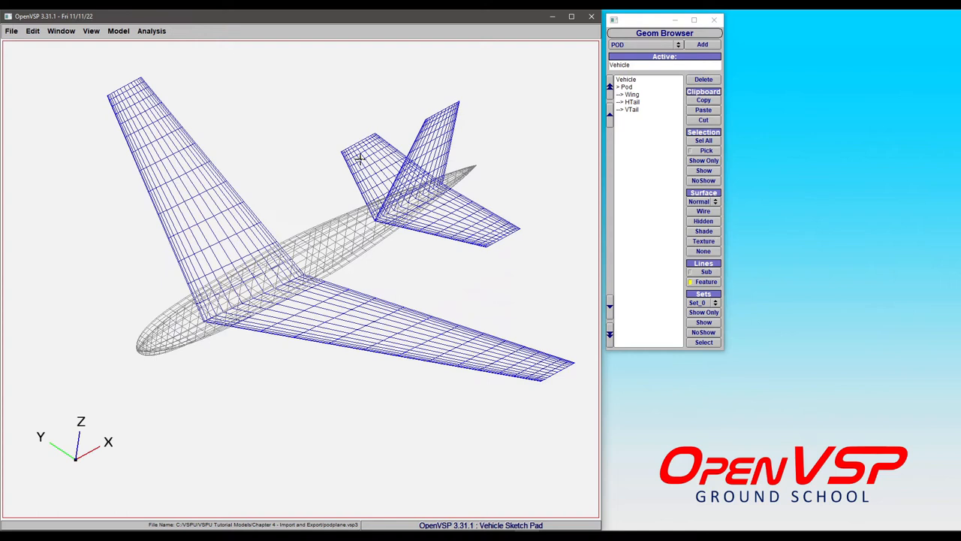
mouse_move(208, 212)
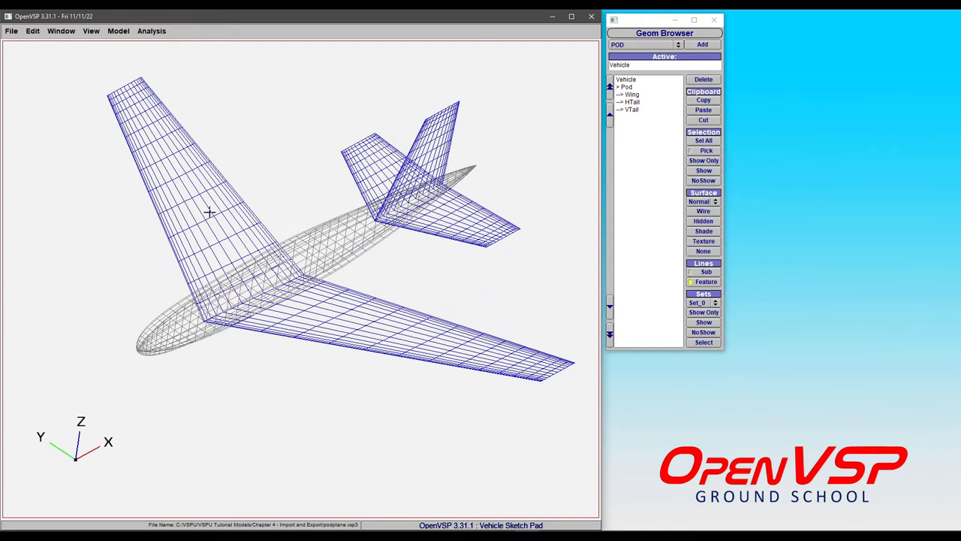
mouse_move(197, 199)
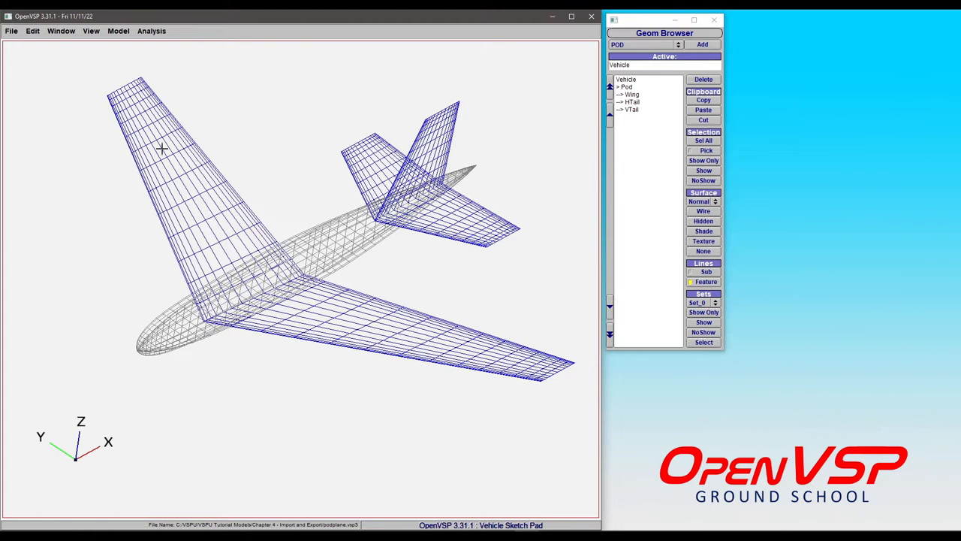
mouse_move(193, 214)
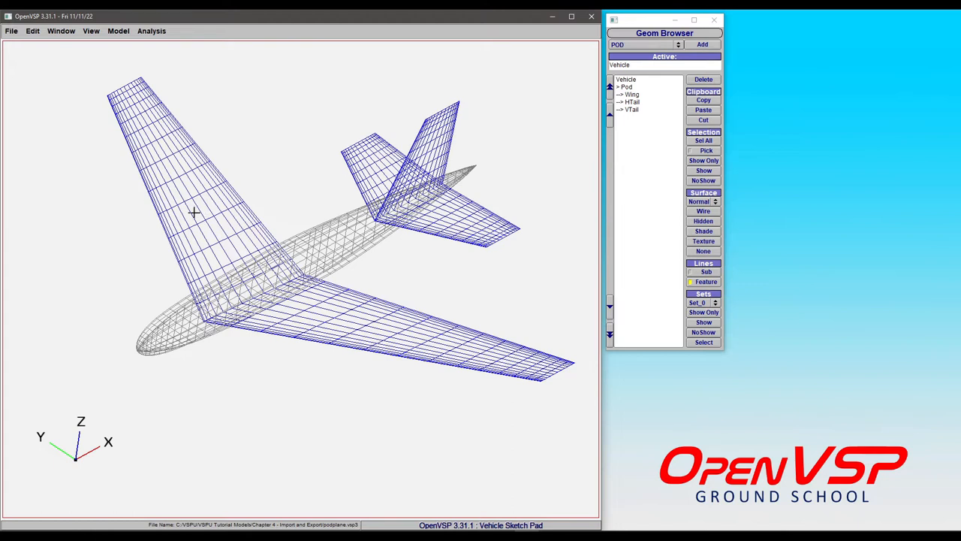
mouse_move(240, 205)
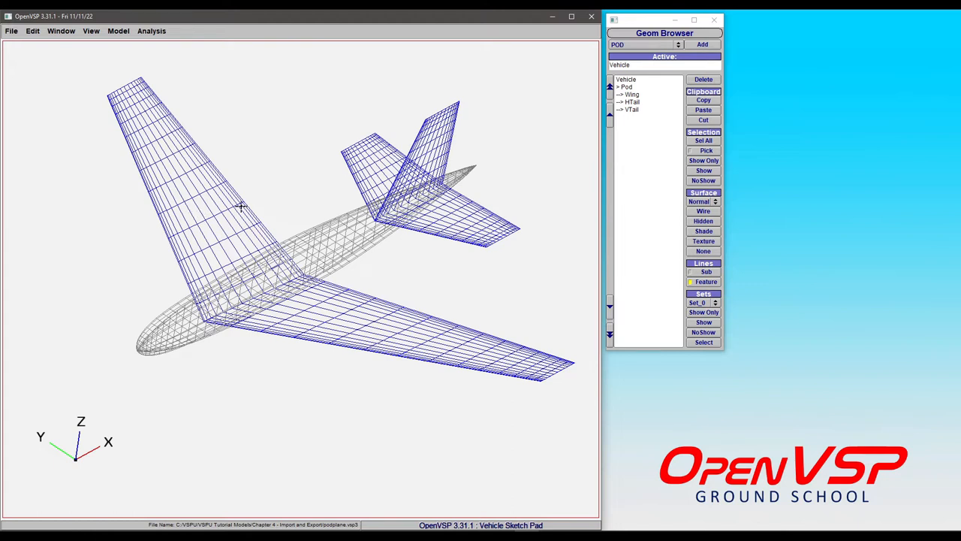
mouse_move(199, 201)
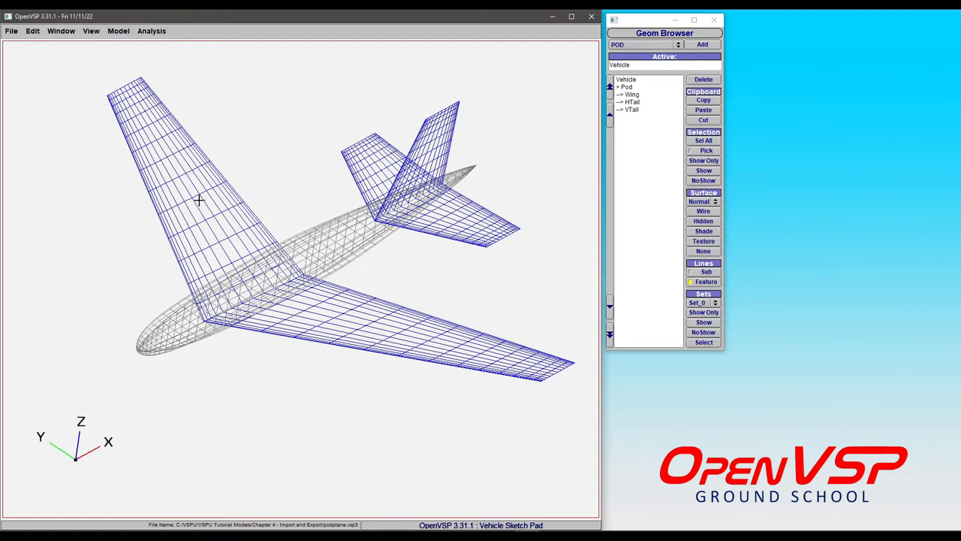